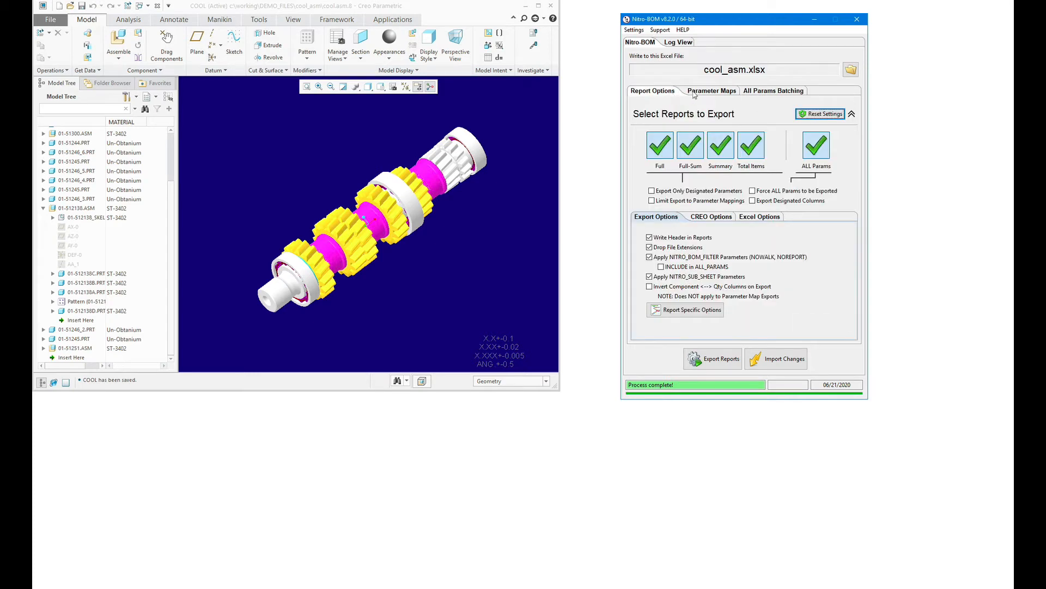
Populate the Parameter Maps table with the assembly's Creo parameters (DESCRIPTION, VENDOR, MATERIAL, FINISH)
{"action": "left_click", "coordinate": [712, 91]}
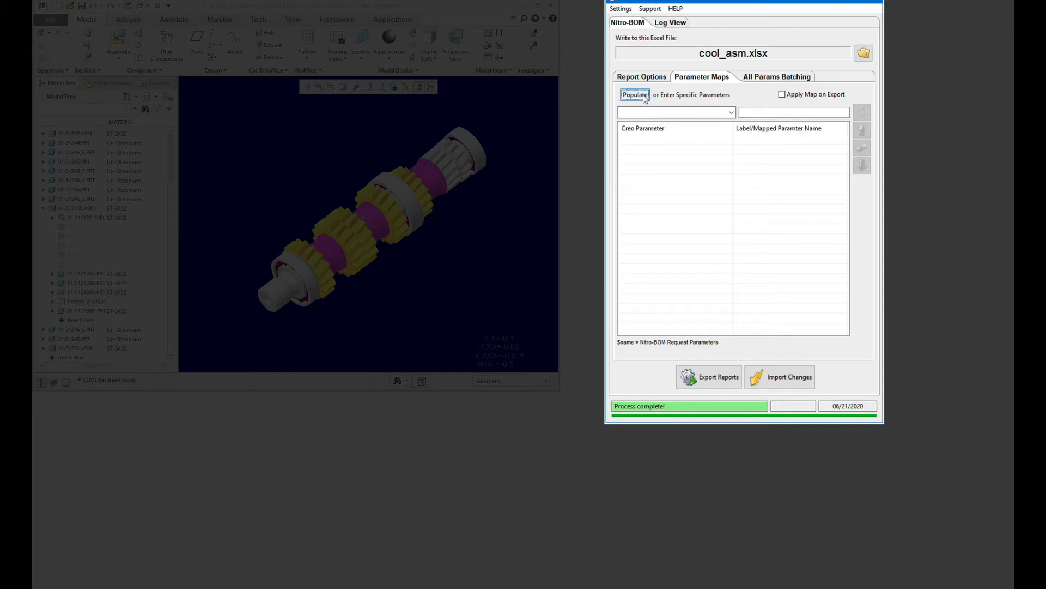
{"action": "left_click", "coordinate": [634, 94]}
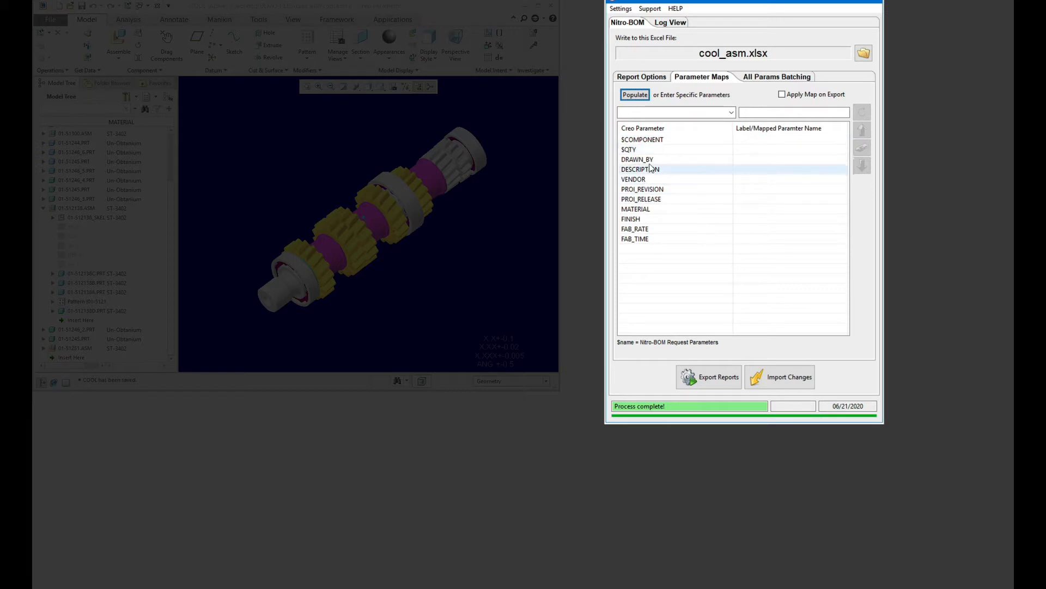
Remove the PROJ_REVISION row and add $RPT_INDEX_0 to the parameter map
{"action": "left_click", "coordinate": [641, 189]}
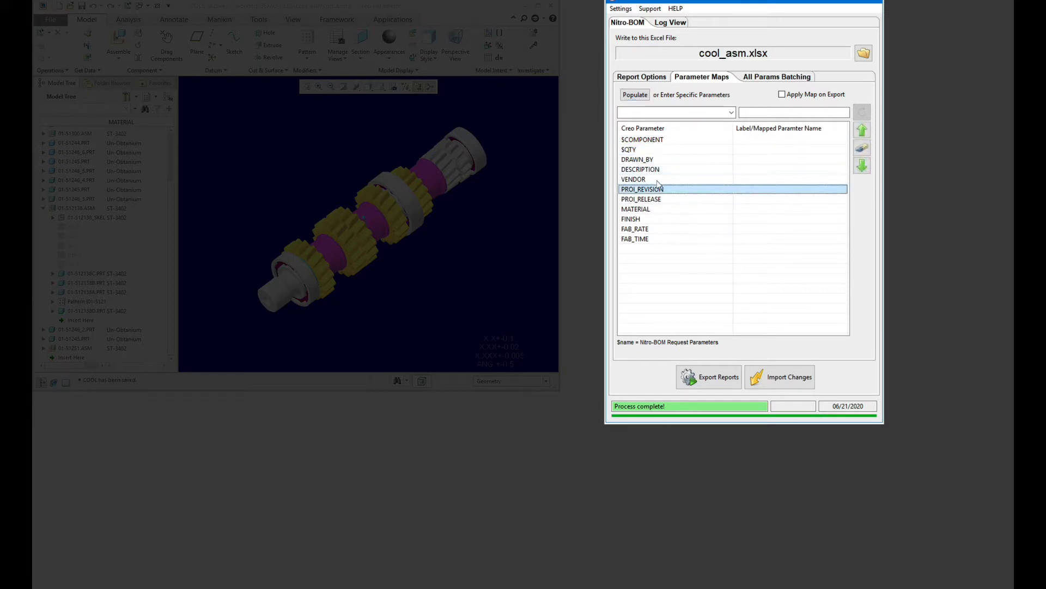
{"action": "left_click", "coordinate": [634, 238]}
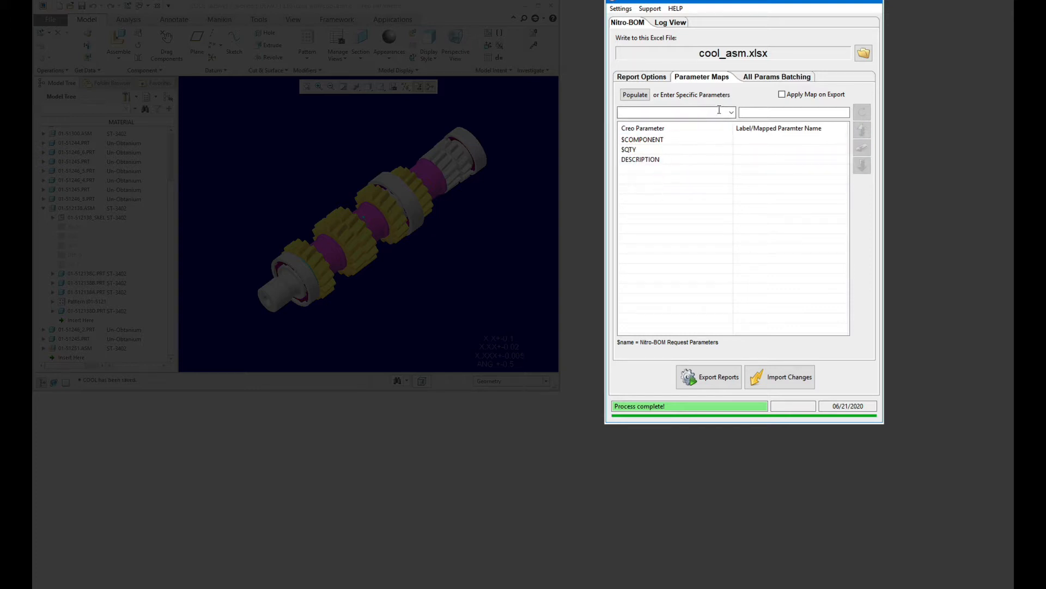
{"action": "left_click", "coordinate": [730, 112]}
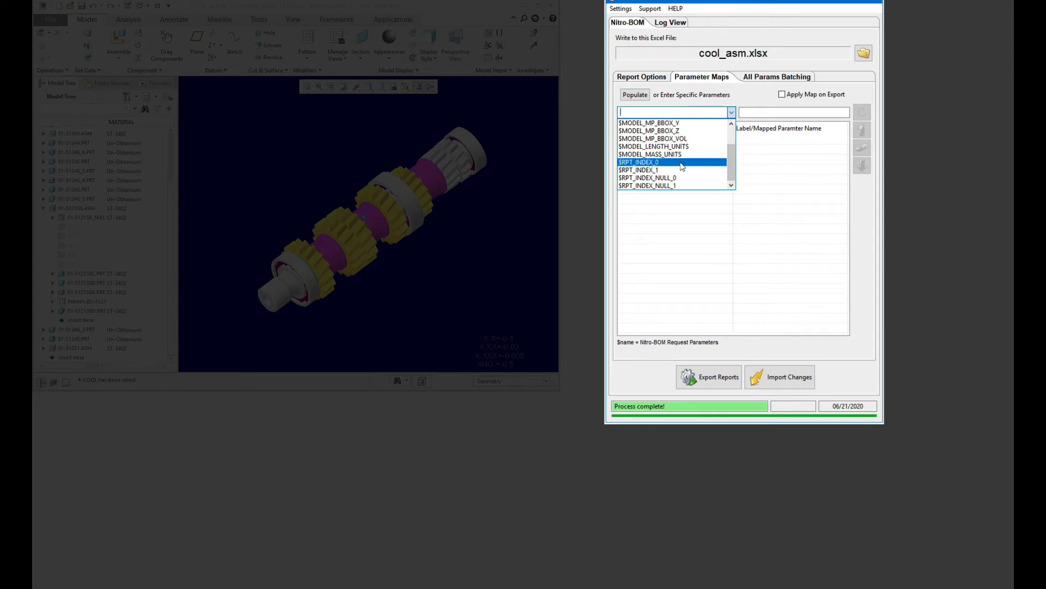
{"action": "left_click", "coordinate": [782, 94]}
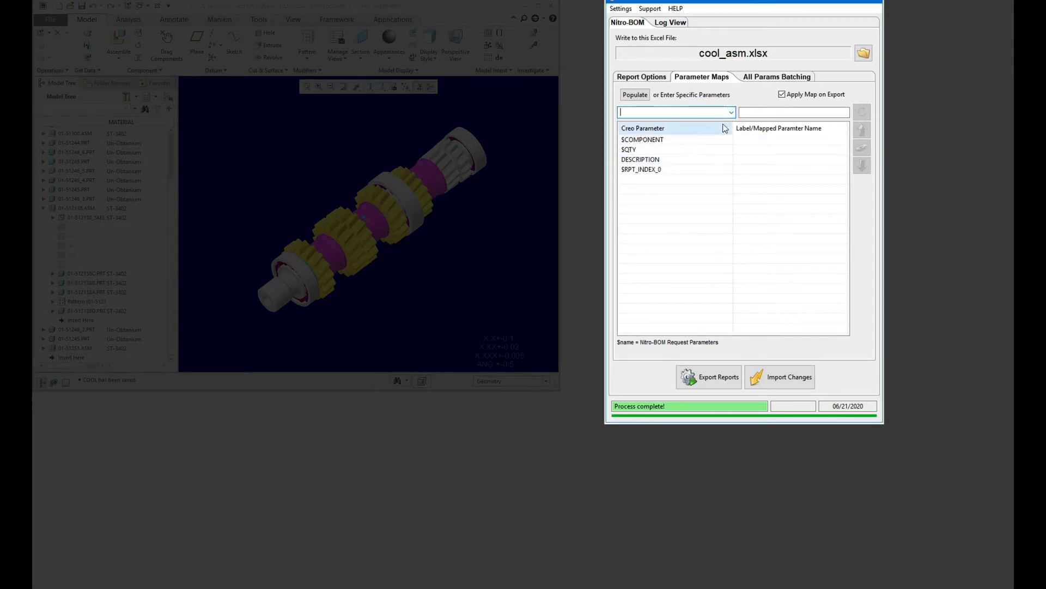
Add $RPT_INDEX_1, $RPT_INDEX_NULL_0 and $RPT_INDEX_NULL_1 with Apply Map on Export enabled
{"action": "left_click", "coordinate": [731, 111]}
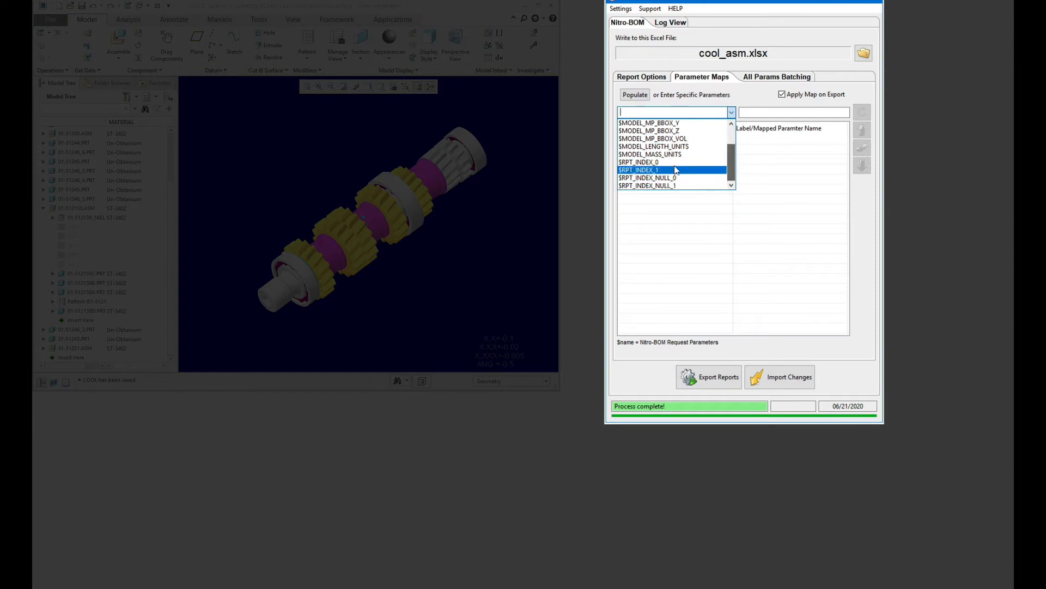
{"action": "scroll", "scroll_direction": "up", "scroll_amount": 3}
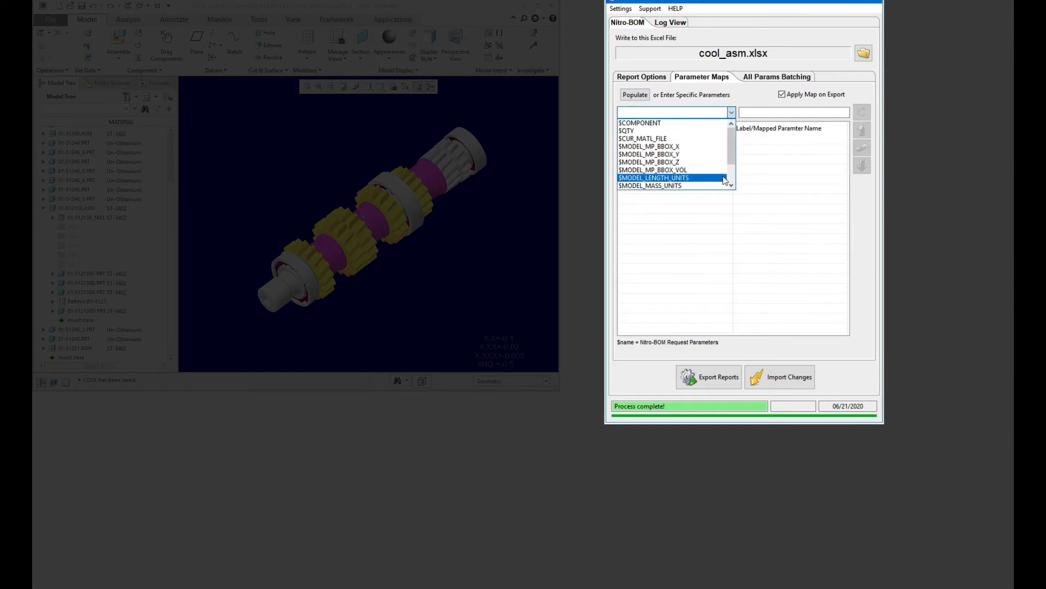
{"action": "left_click", "coordinate": [653, 178]}
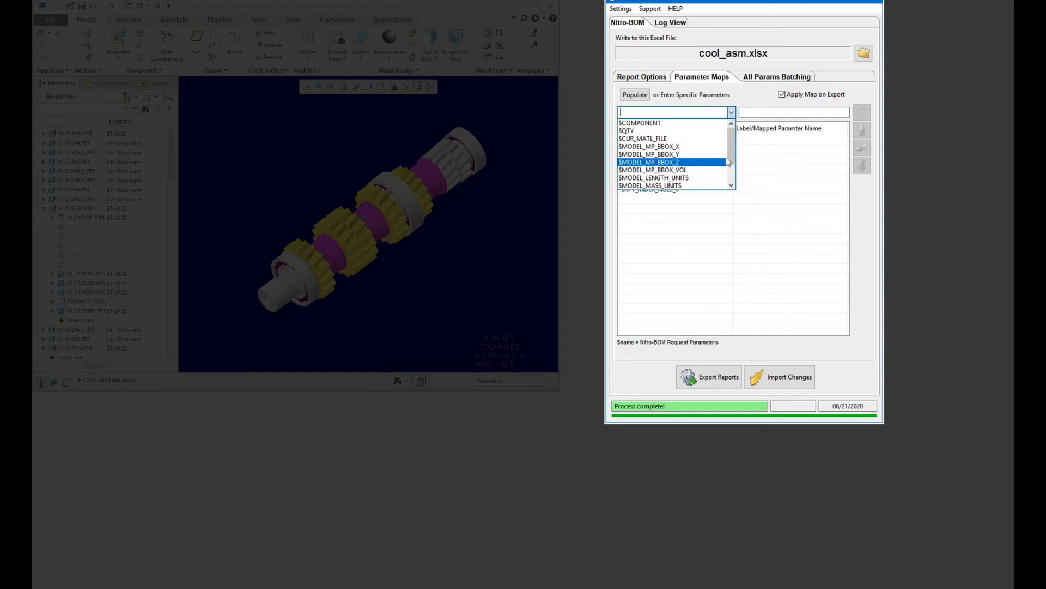
{"action": "left_click", "coordinate": [649, 122]}
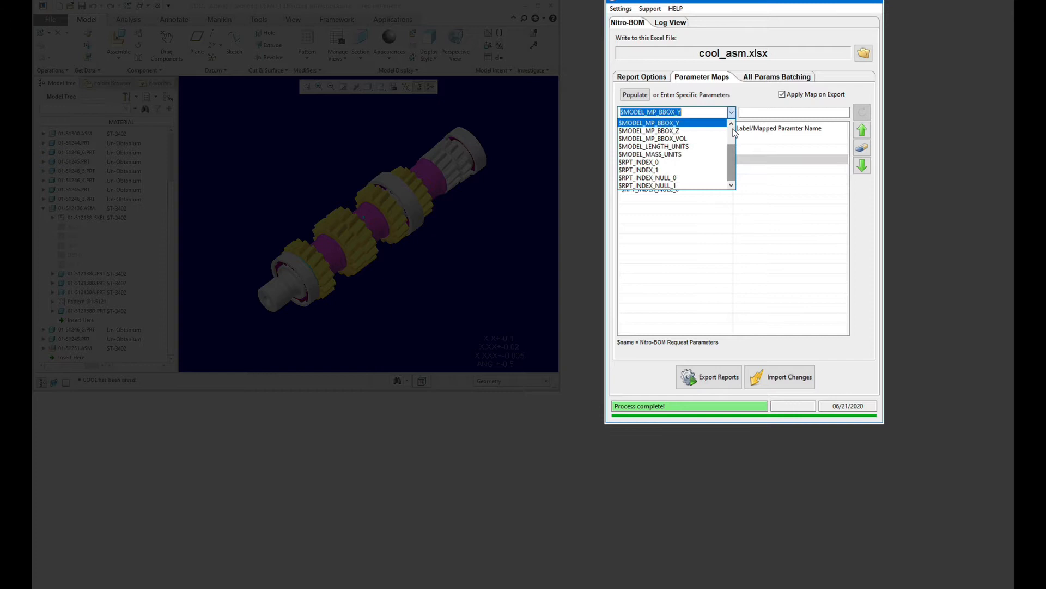
{"action": "left_click", "coordinate": [647, 185]}
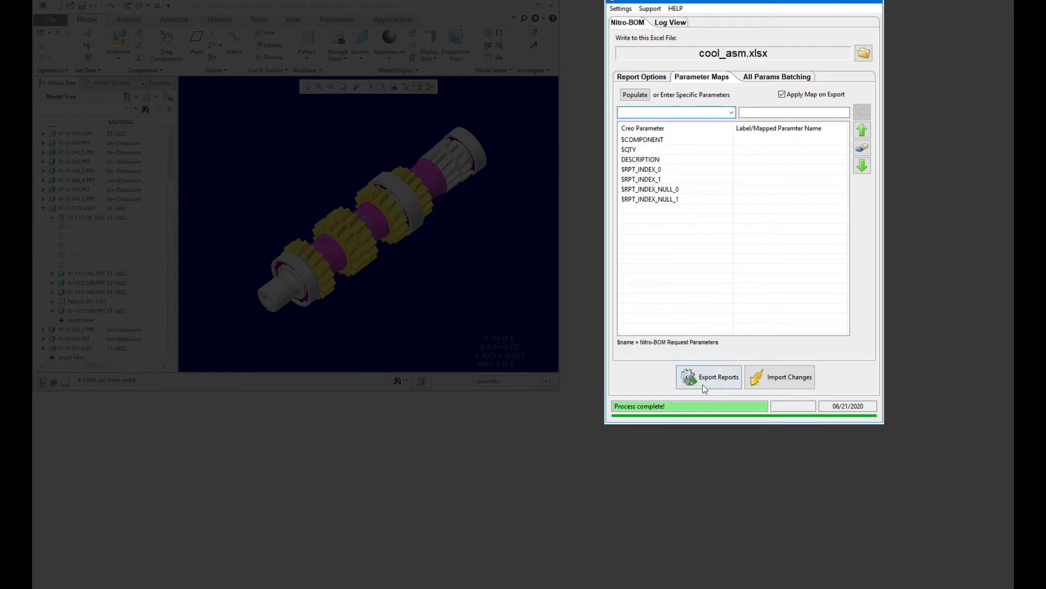
Export the BOM reports to cool_asm.xlsx so the workbook opens in Excel
{"action": "left_click", "coordinate": [708, 376]}
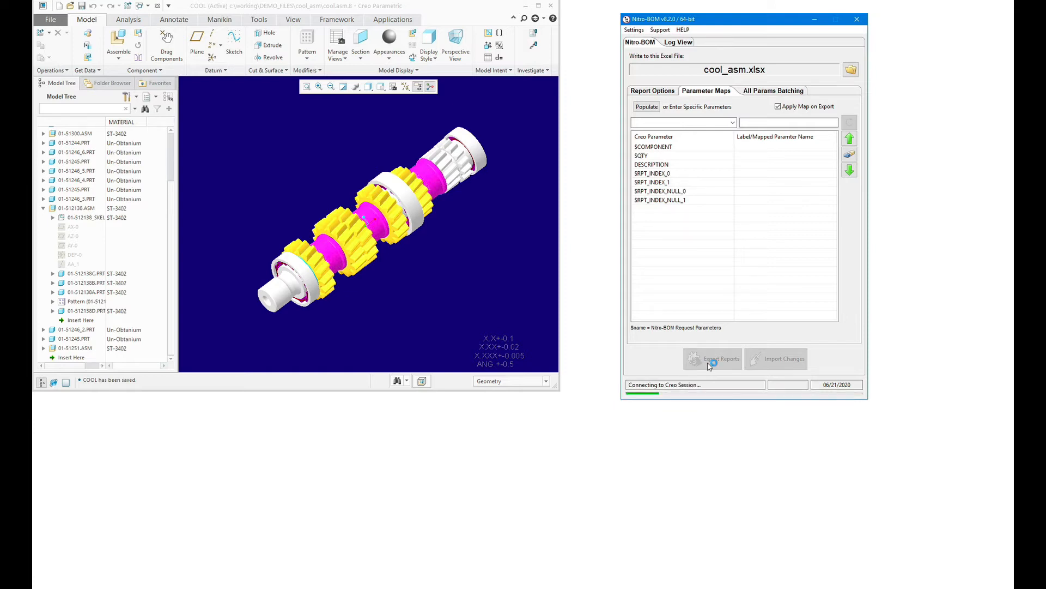
{"action": "left_click", "coordinate": [712, 358]}
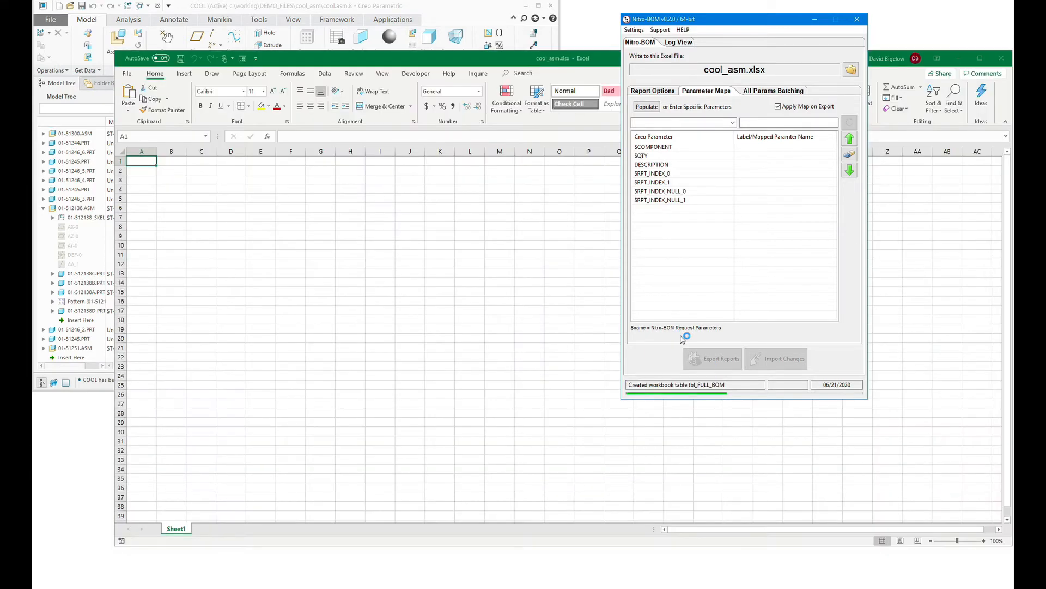
{"action": "left_click", "coordinate": [713, 359]}
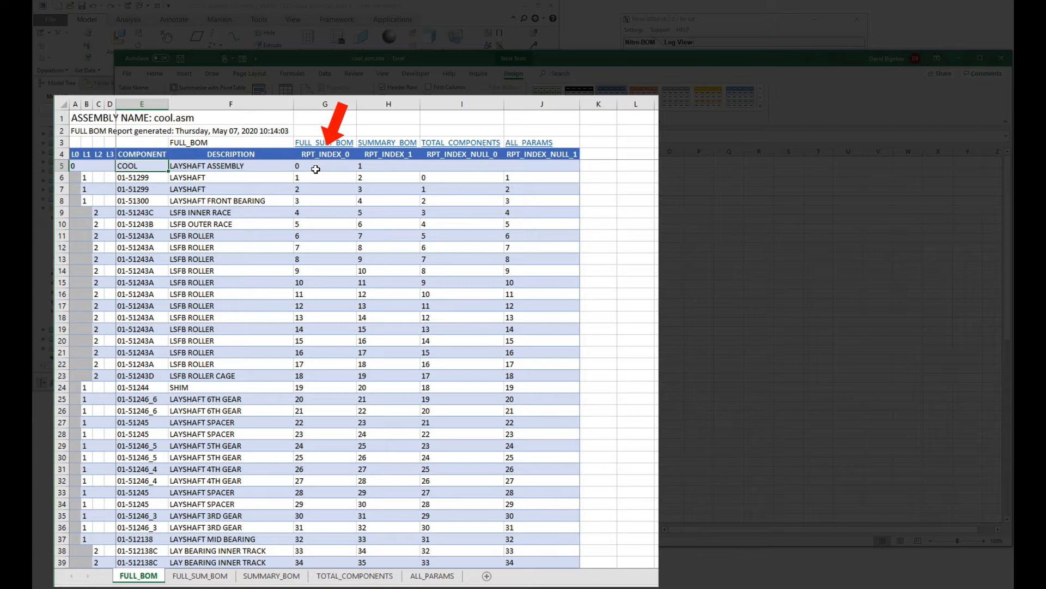
{"action": "mouse_move", "coordinate": [375, 165]}
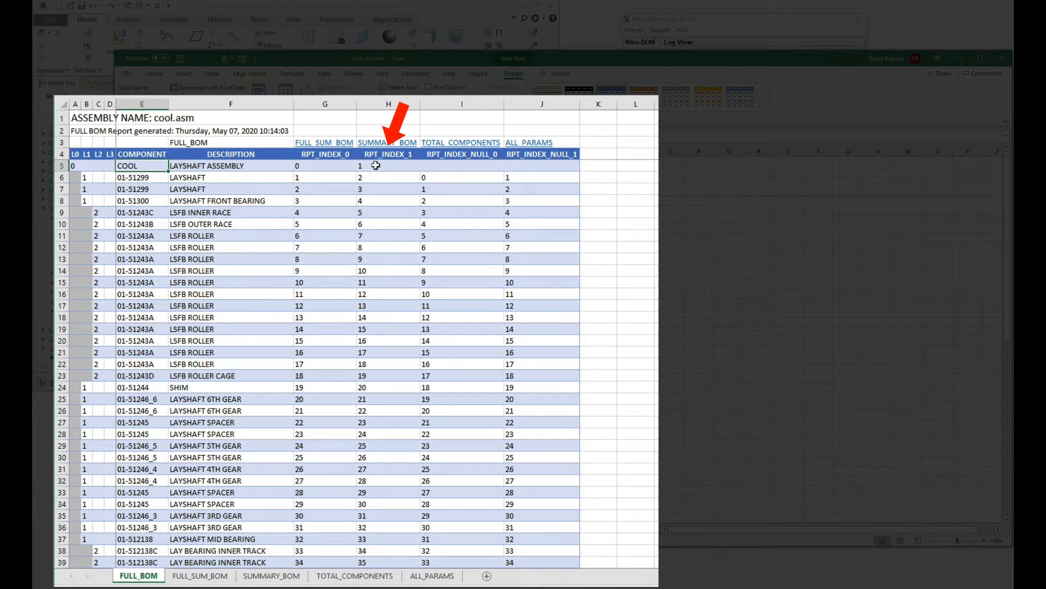
{"action": "mouse_move", "coordinate": [502, 166]}
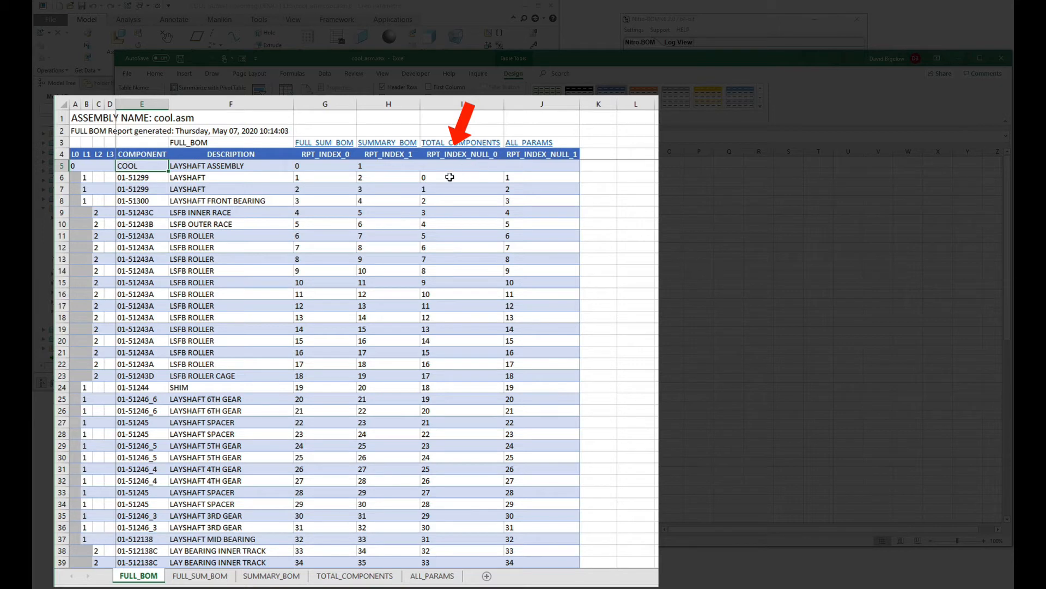
{"action": "mouse_move", "coordinate": [550, 166]}
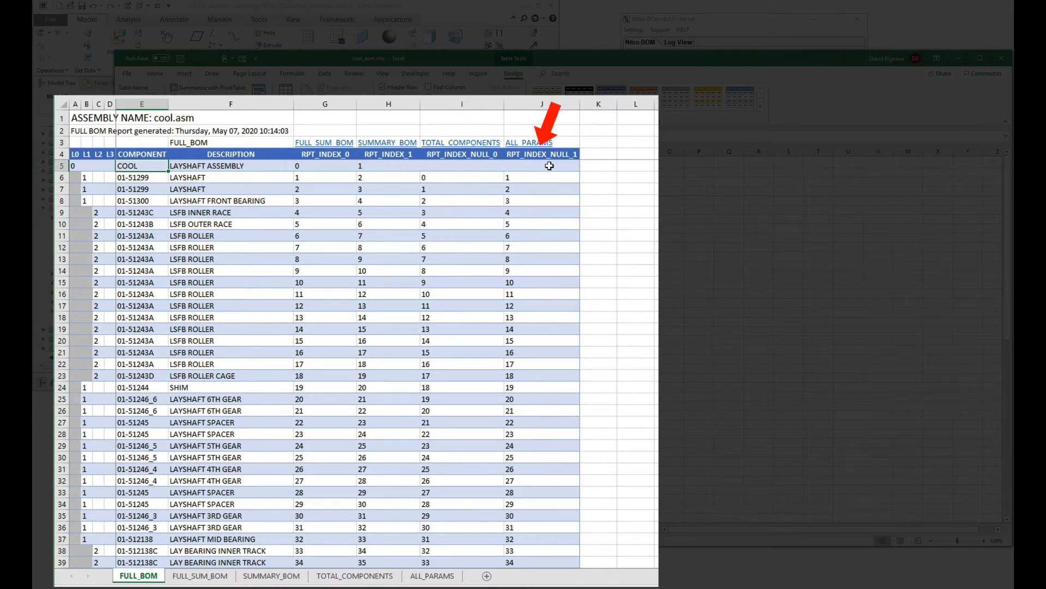
{"action": "mouse_move", "coordinate": [520, 252]}
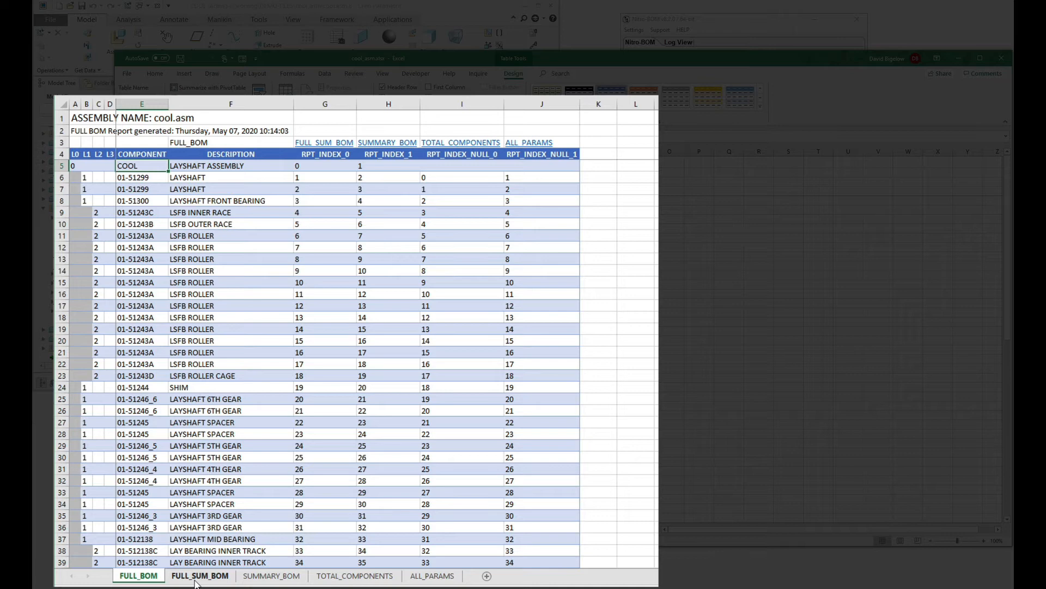
Show the FULL_SUM_BOM sheet with its RPT_INDEX counters running 0 to 22
{"action": "left_click", "coordinate": [200, 575]}
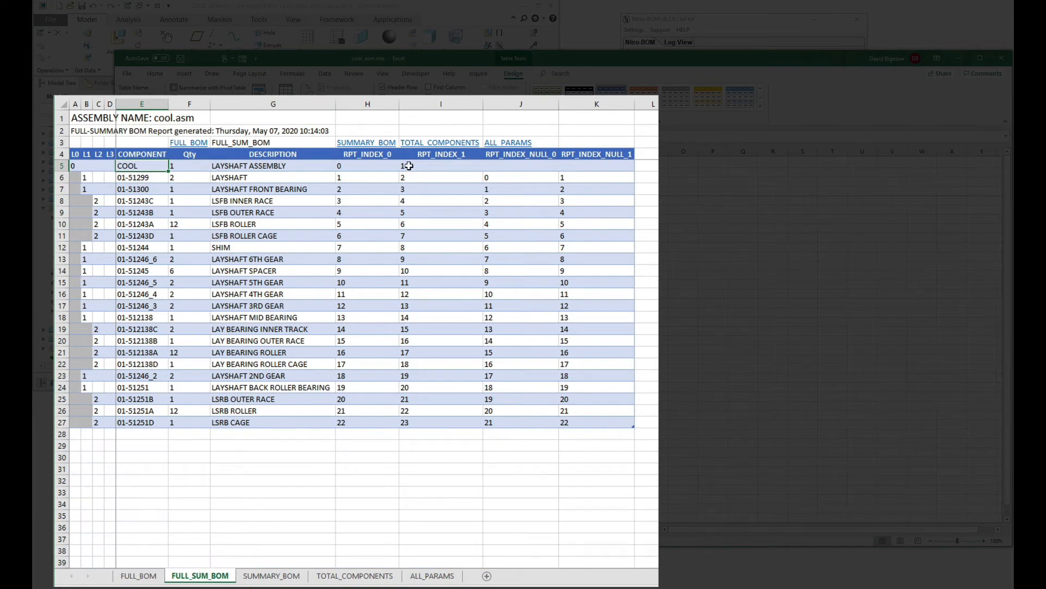
{"action": "mouse_move", "coordinate": [239, 412]}
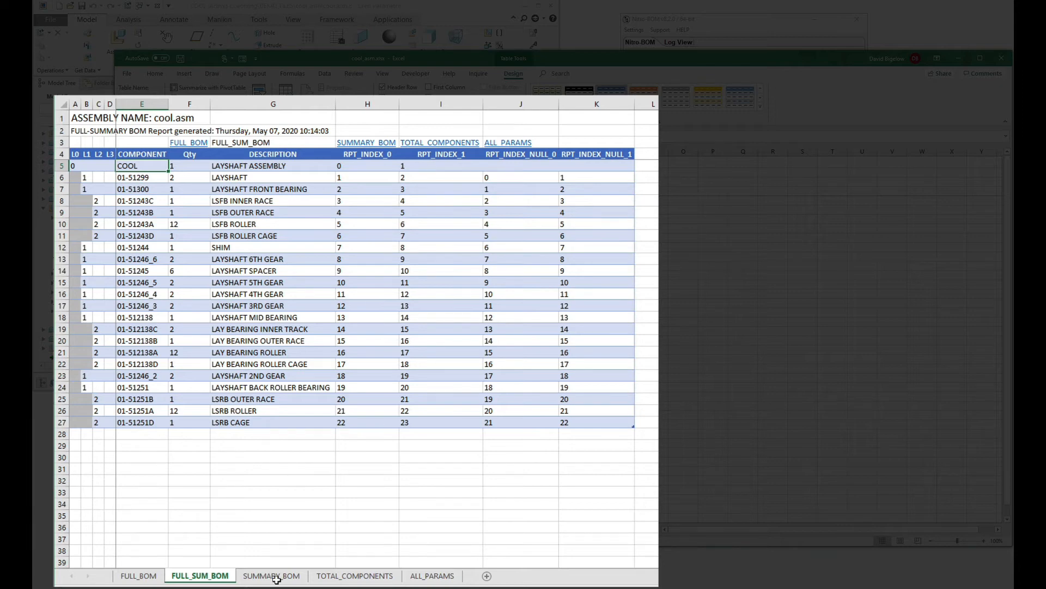
{"action": "mouse_move", "coordinate": [271, 575]}
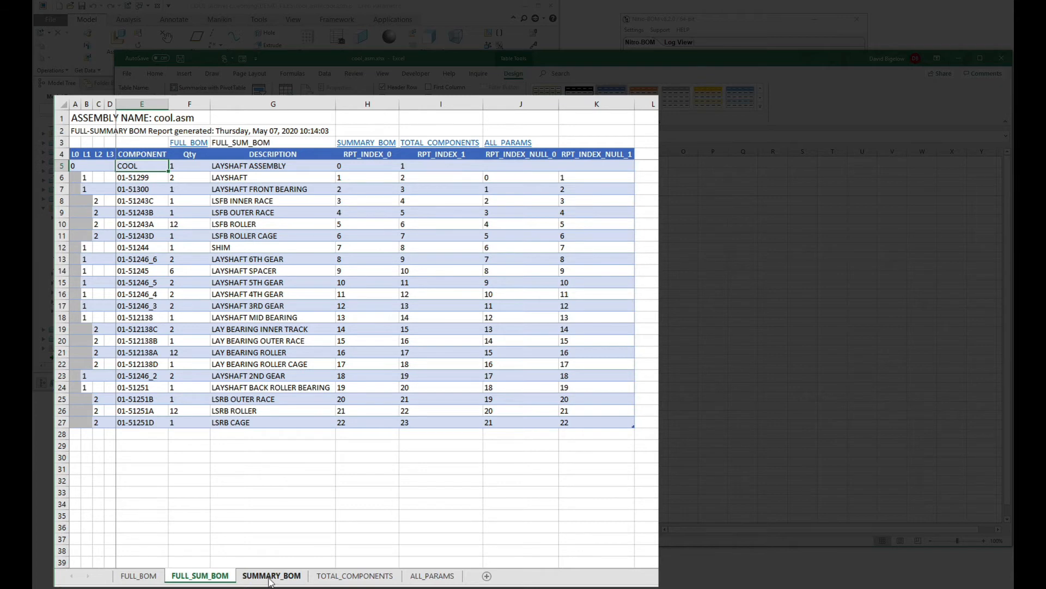
Show the SUMMARY_BOM sheet where counters restart at 0 per sub-assembly
{"action": "left_click", "coordinate": [272, 575]}
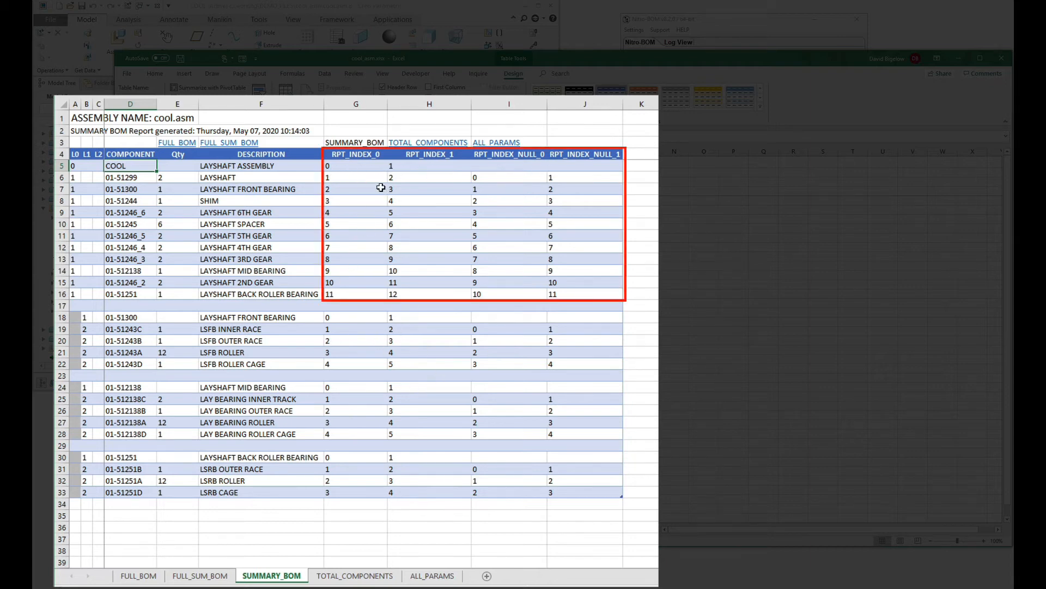
{"action": "mouse_move", "coordinate": [368, 294]}
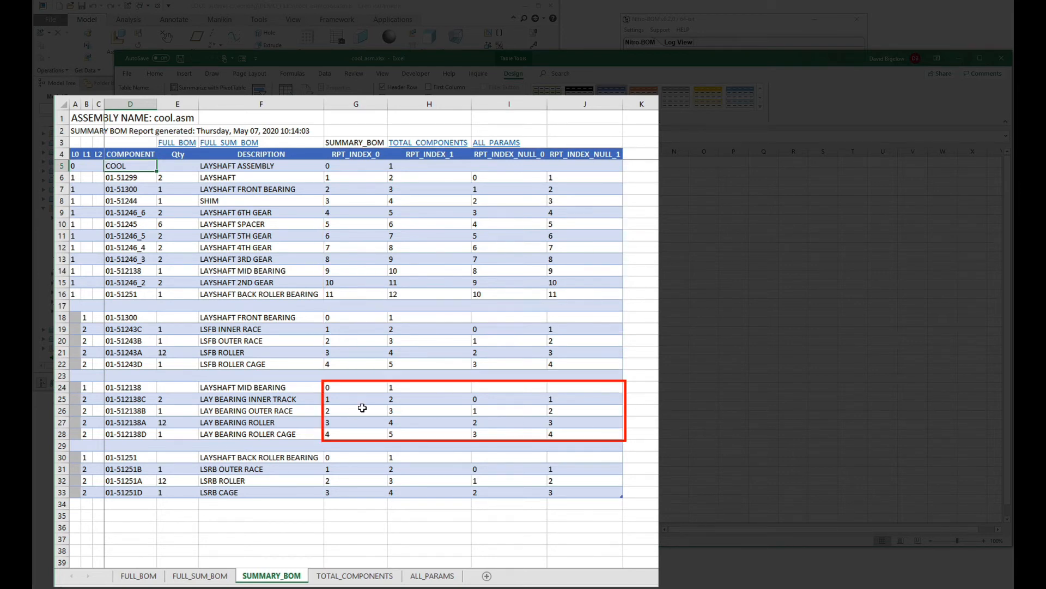
{"action": "mouse_move", "coordinate": [346, 480]}
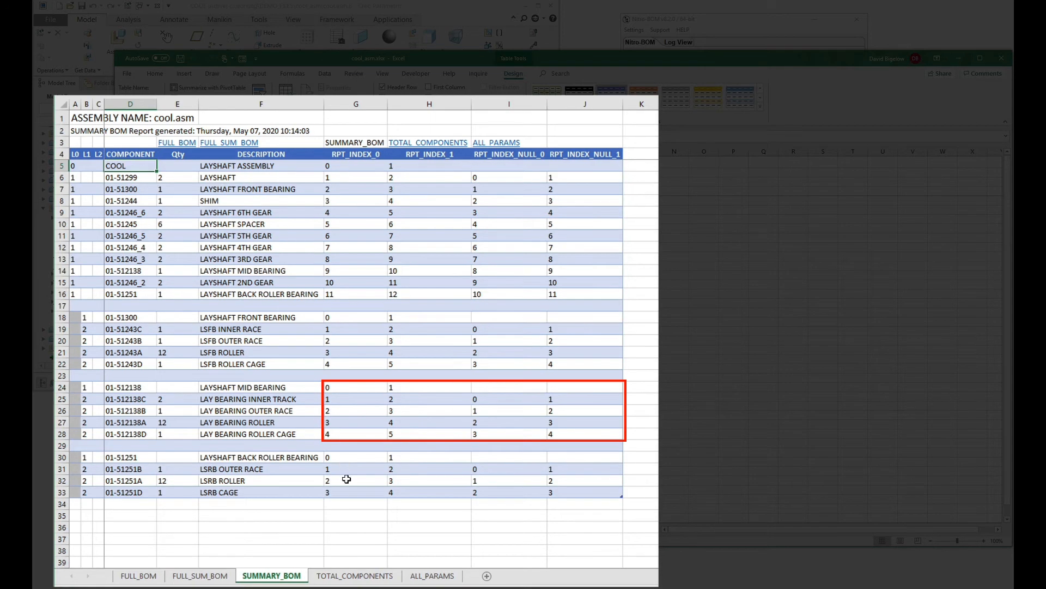
Review TOTAL_COMPONENTS and ALL_PARAMS for missing counter columns, then return to FULL_BOM
{"action": "left_click", "coordinate": [355, 576]}
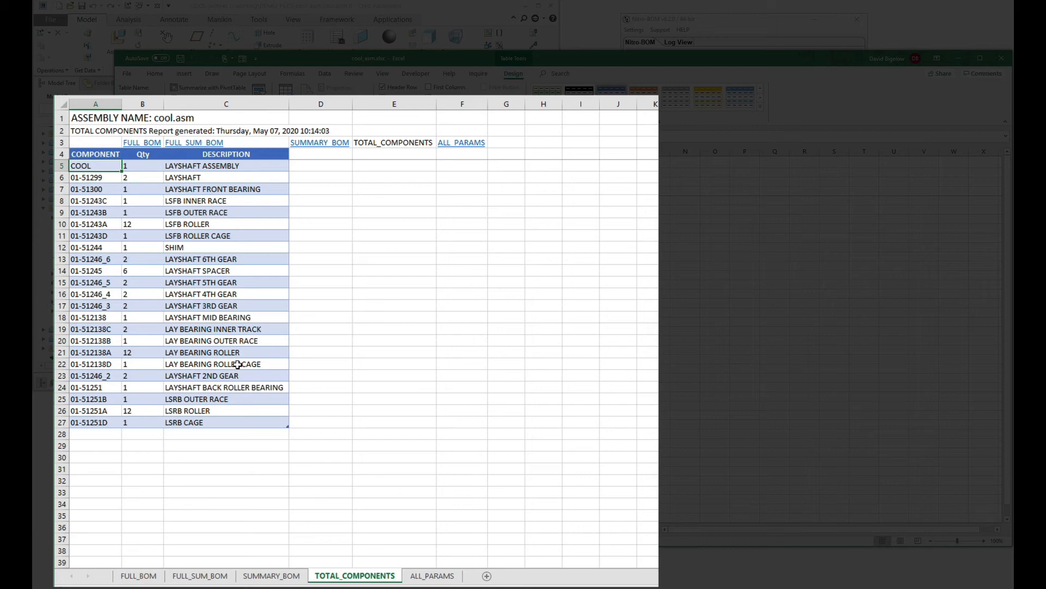
{"action": "mouse_move", "coordinate": [227, 352]}
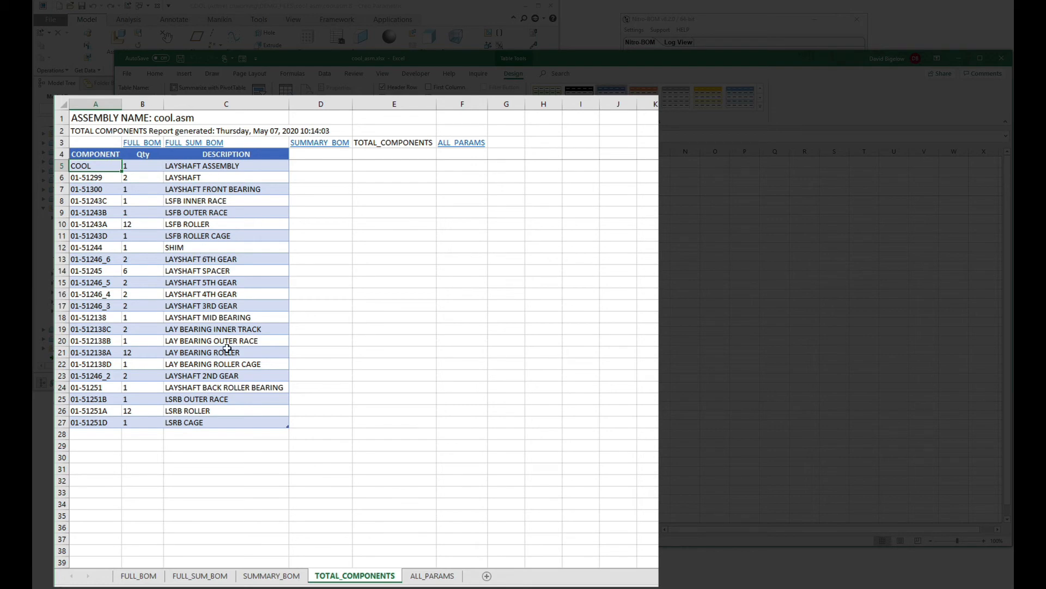
{"action": "left_click", "coordinate": [431, 576]}
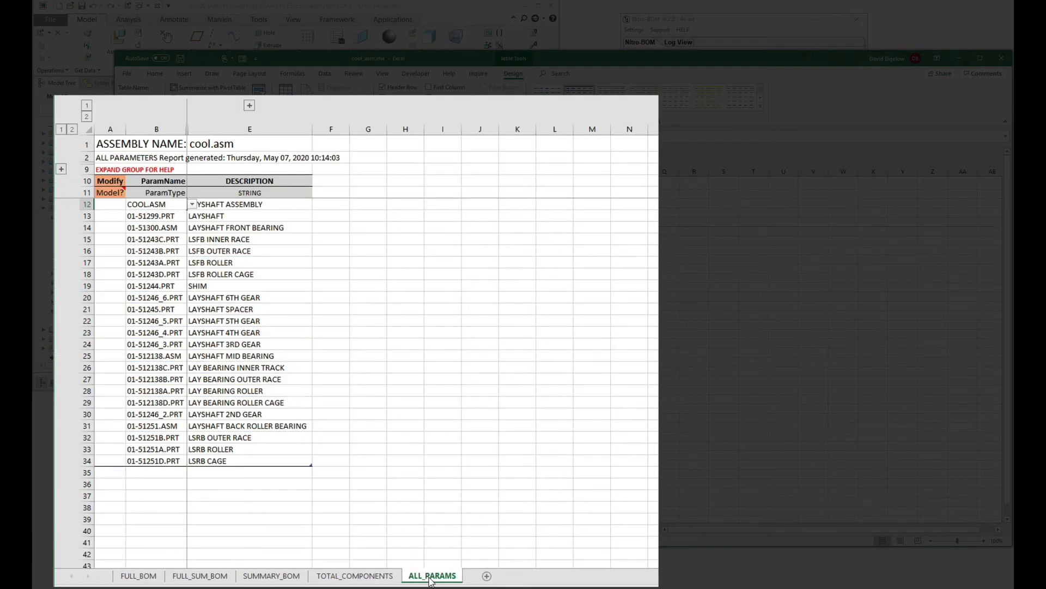
{"action": "mouse_move", "coordinate": [432, 516]}
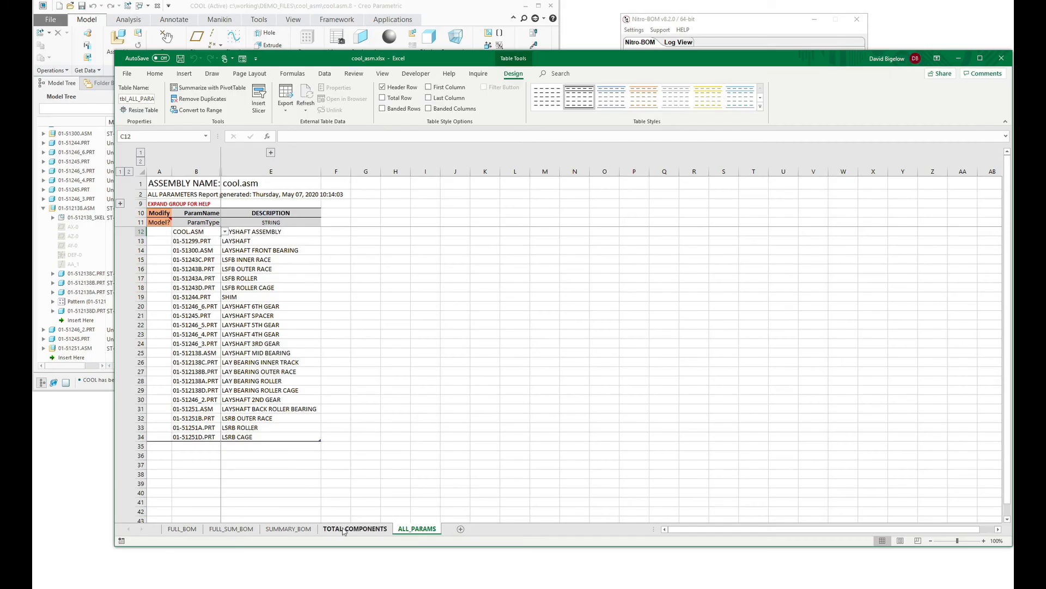
{"action": "left_click", "coordinate": [288, 529]}
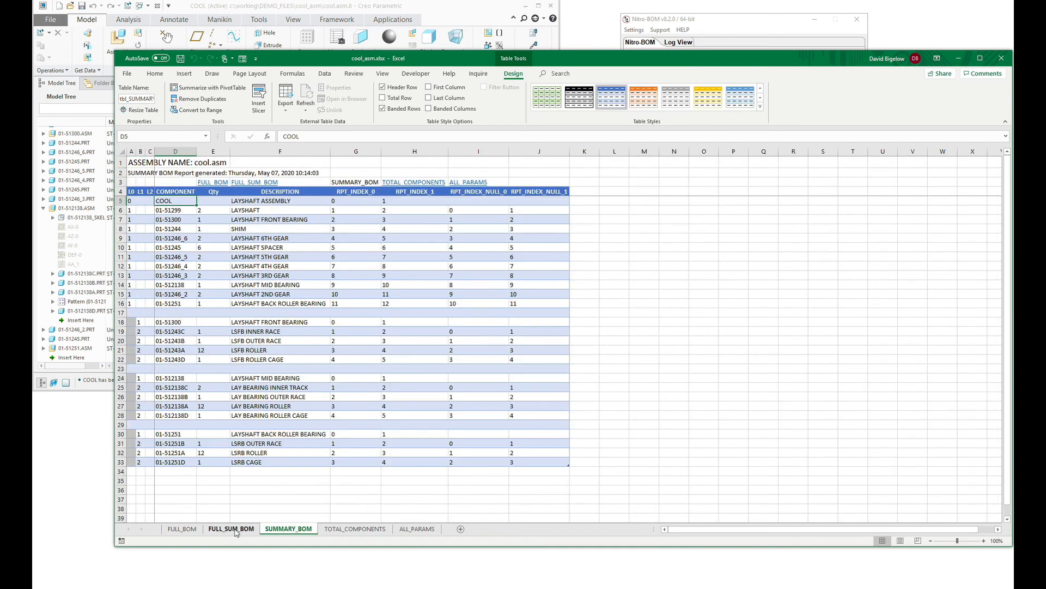
{"action": "left_click", "coordinate": [181, 529]}
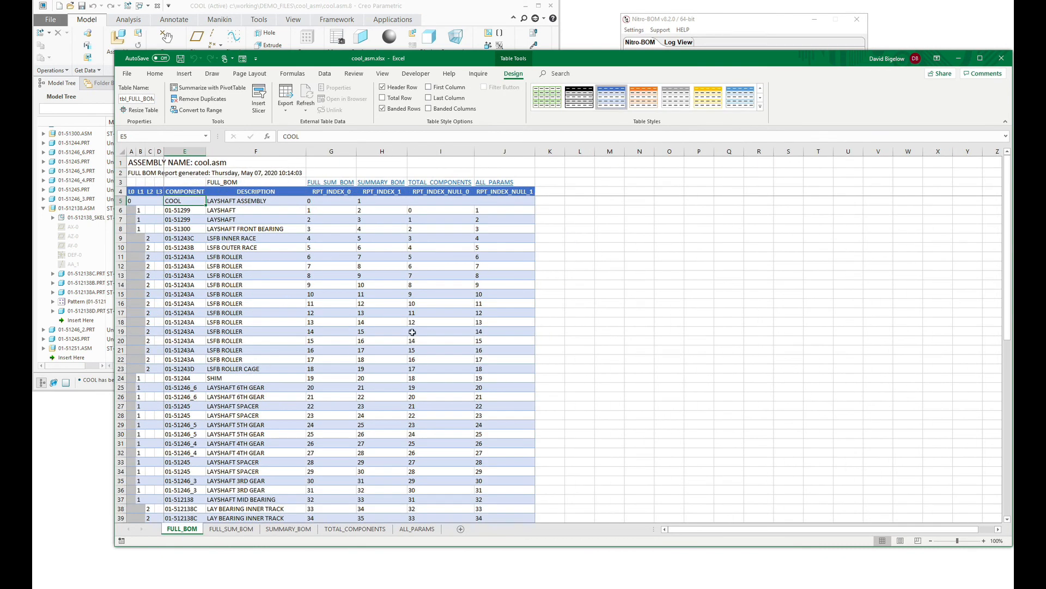